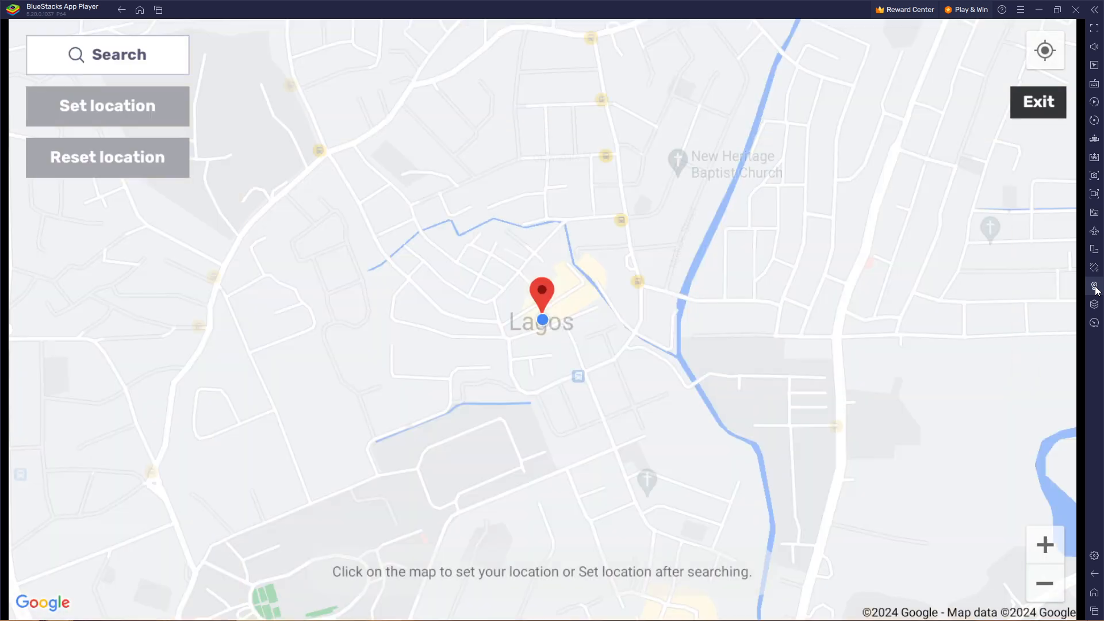
# - Open the 'Please Enter Address' search prompt on the Lagos location map
pyautogui.click(1044, 543)
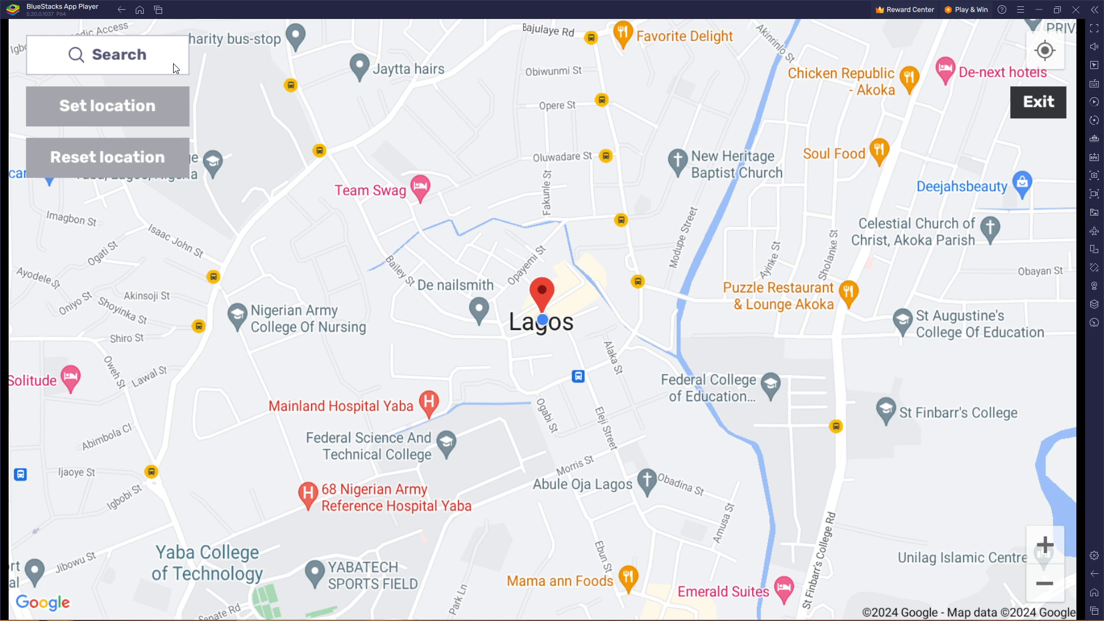
pyautogui.click(107, 54)
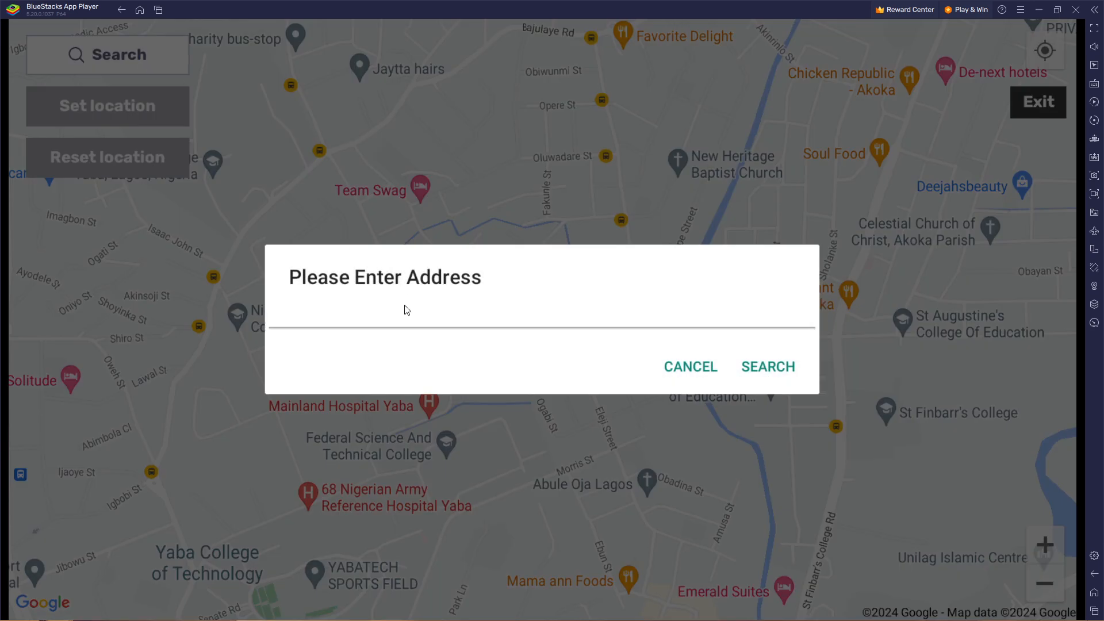
# - Search 'london', pick 'London, UK', and apply it as the device location
pyautogui.write('londo')
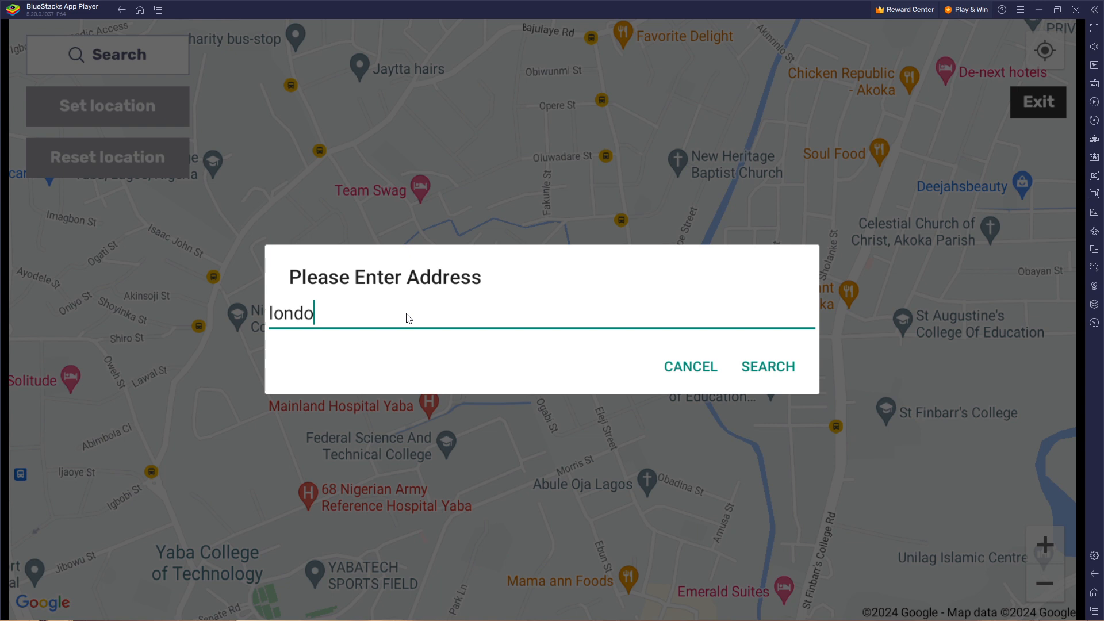
pyautogui.write('n')
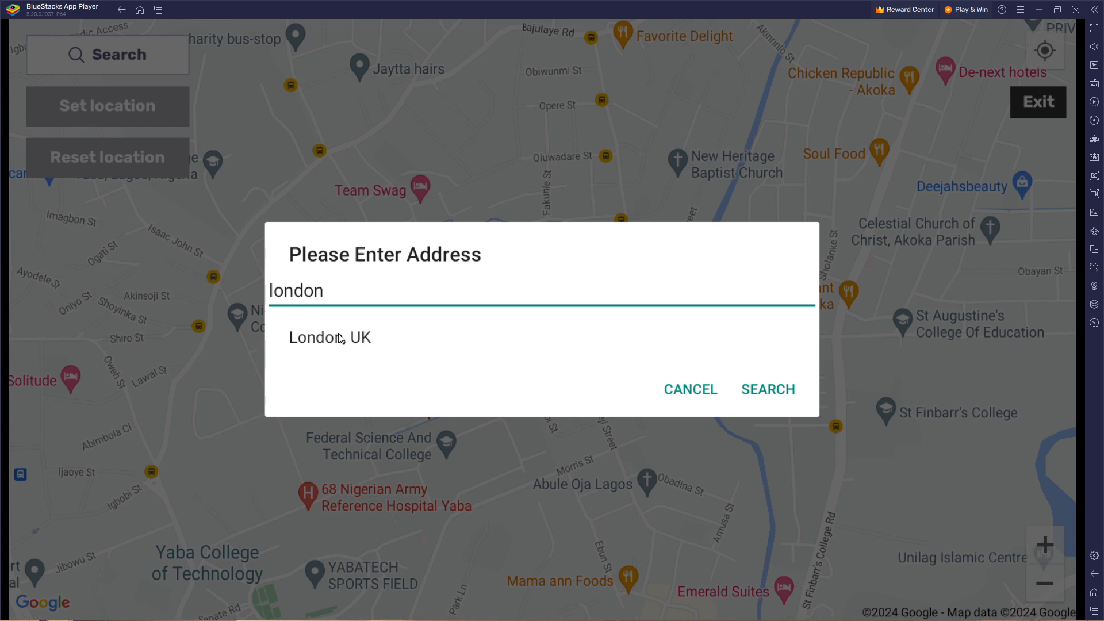
pyautogui.click(767, 389)
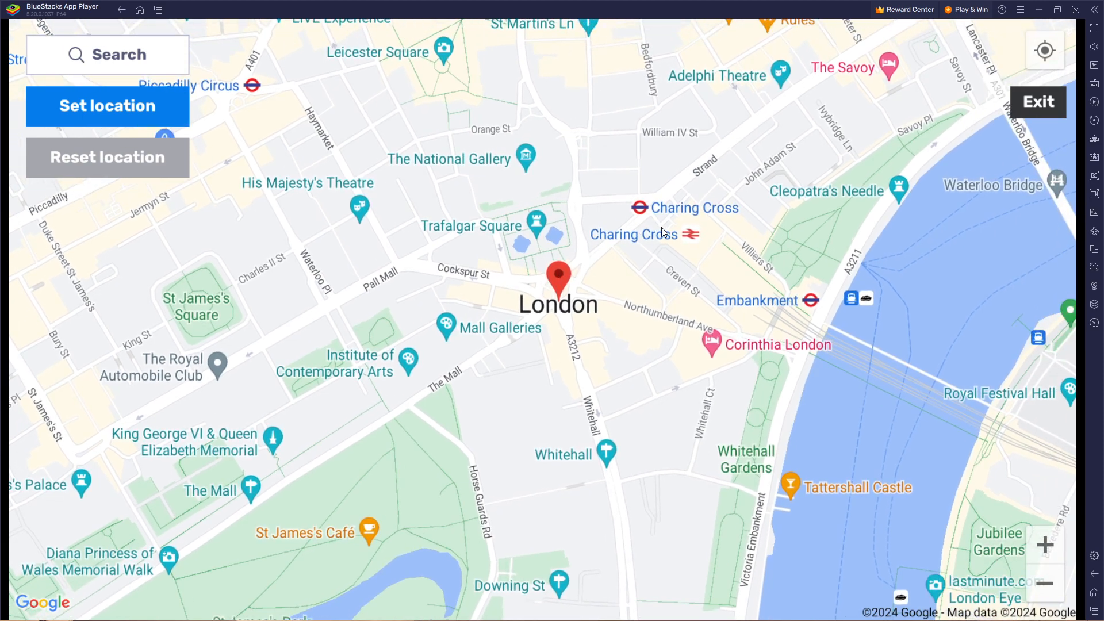
pyautogui.click(107, 106)
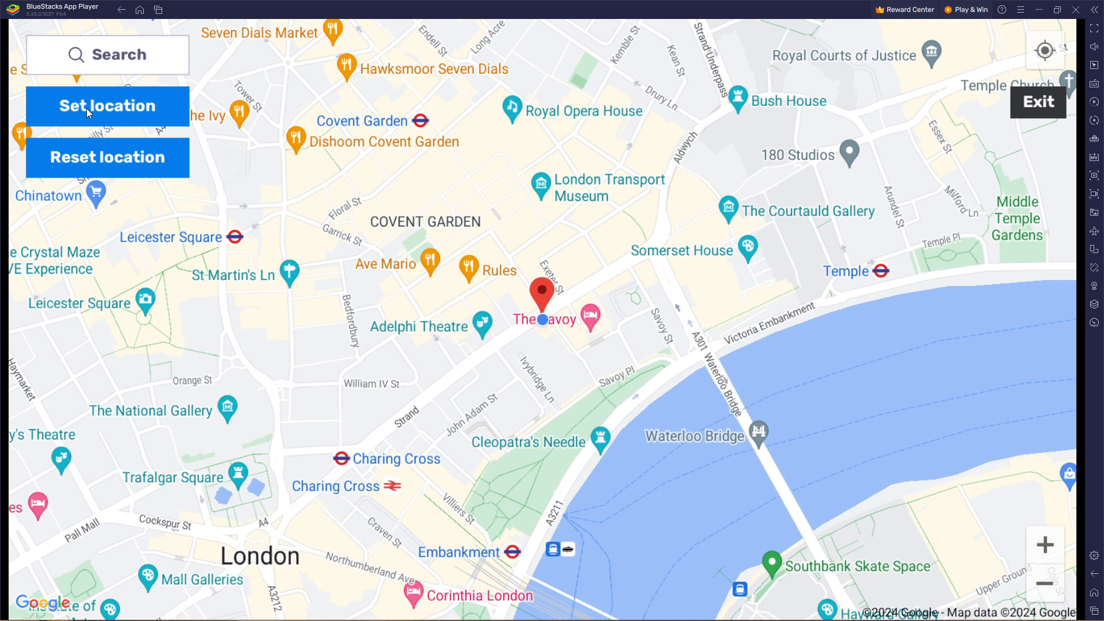
pyautogui.moveTo(95, 134)
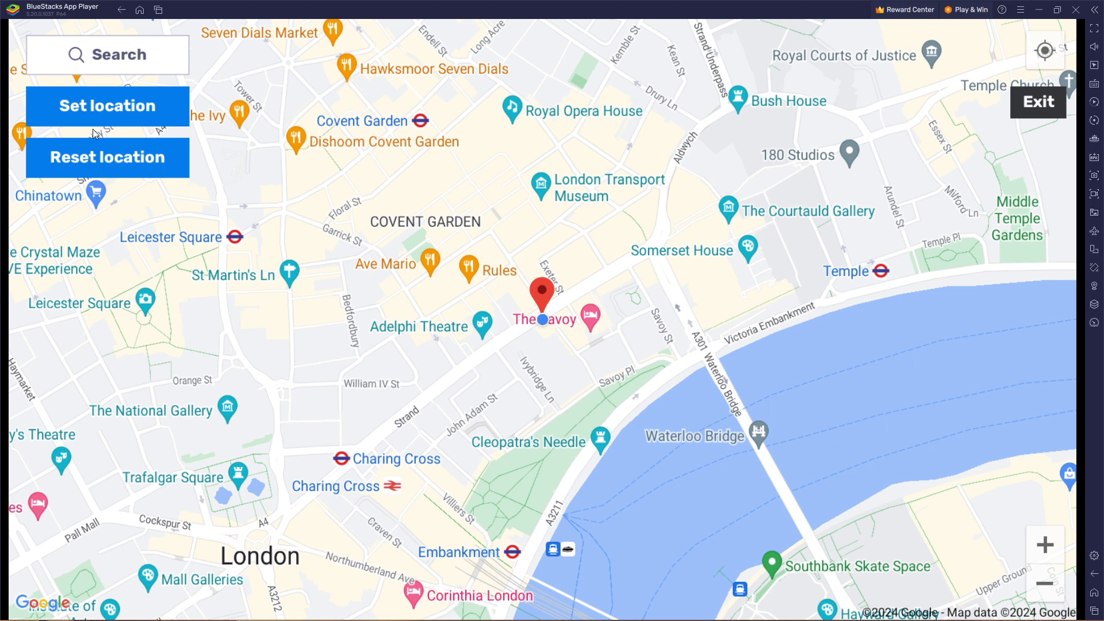
# - Reset the device location to default Lagos and exit the location tool to home
pyautogui.click(107, 157)
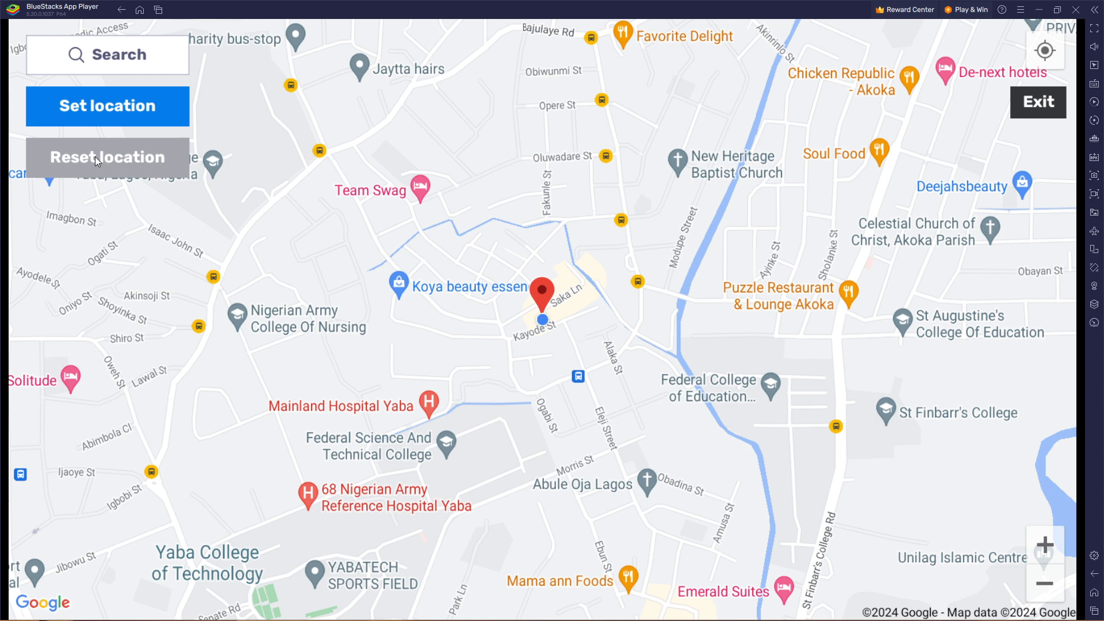
pyautogui.moveTo(1032, 40)
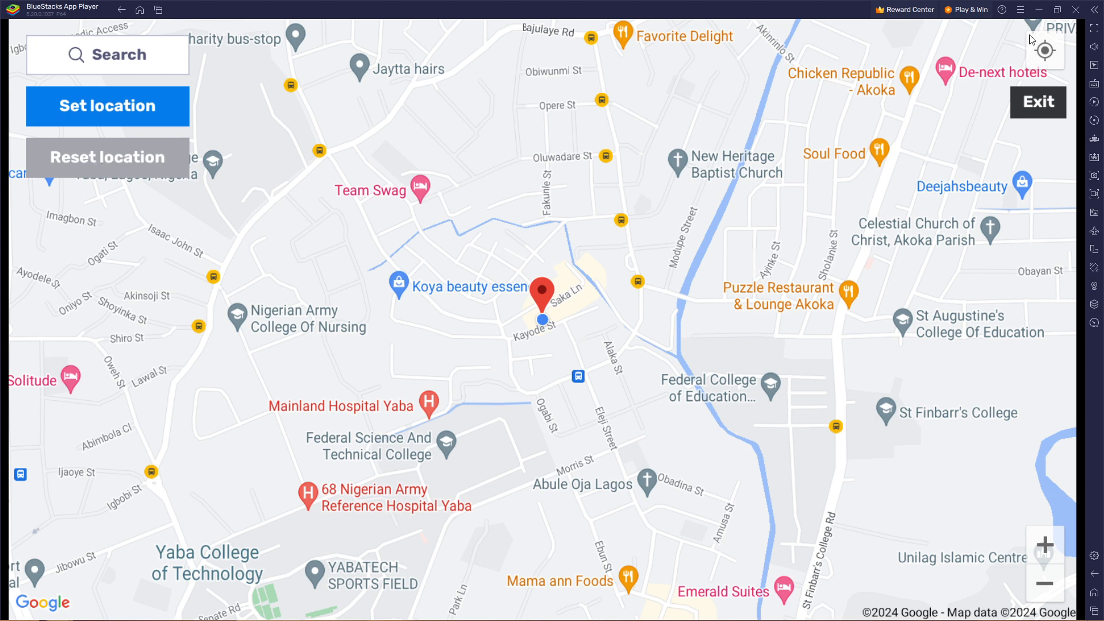
pyautogui.click(1038, 102)
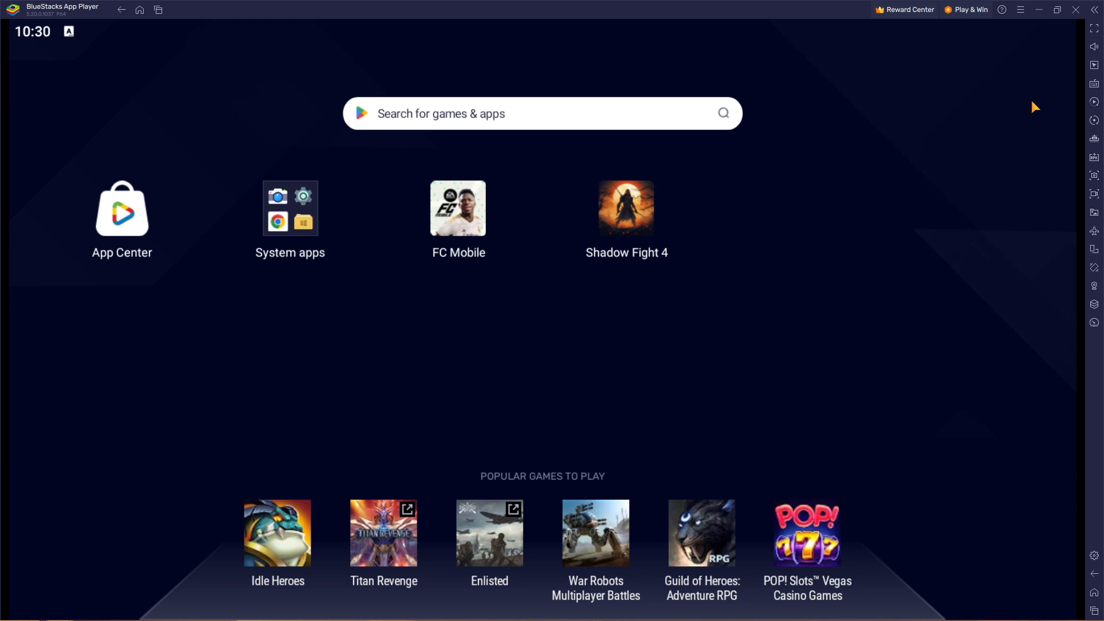